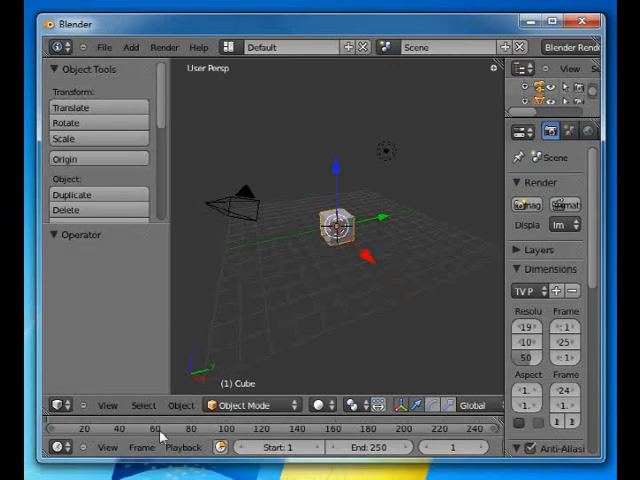
pyautogui.moveTo(228, 164)
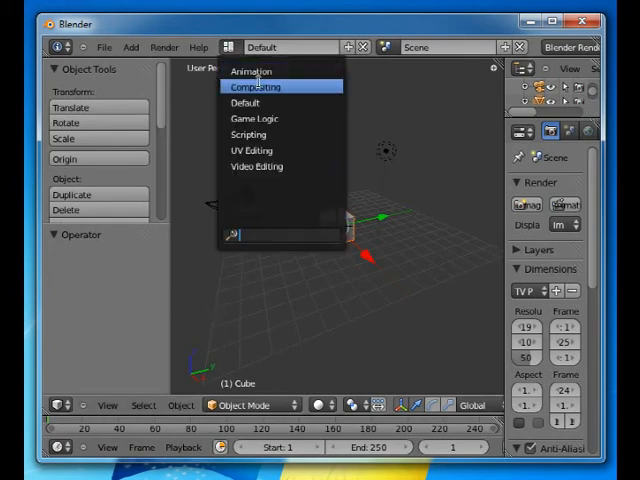
# - Choose the Animation layout from the Info header's screen layout list
pyautogui.click(250, 70)
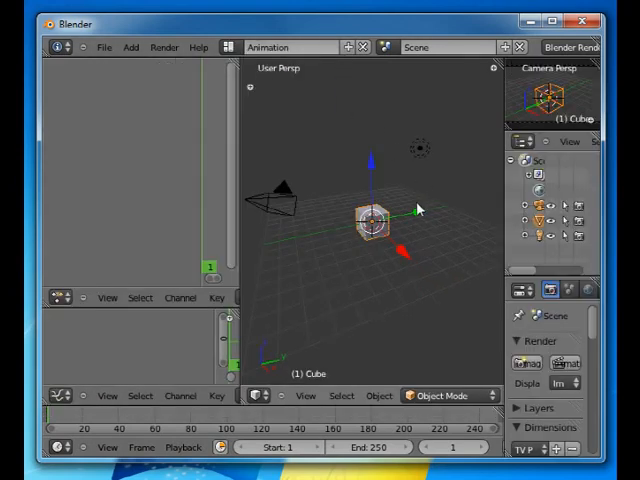
pyautogui.moveTo(156, 316)
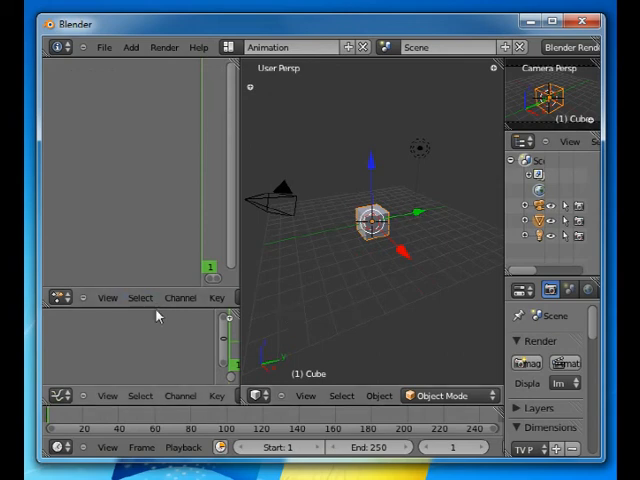
pyautogui.moveTo(160, 310)
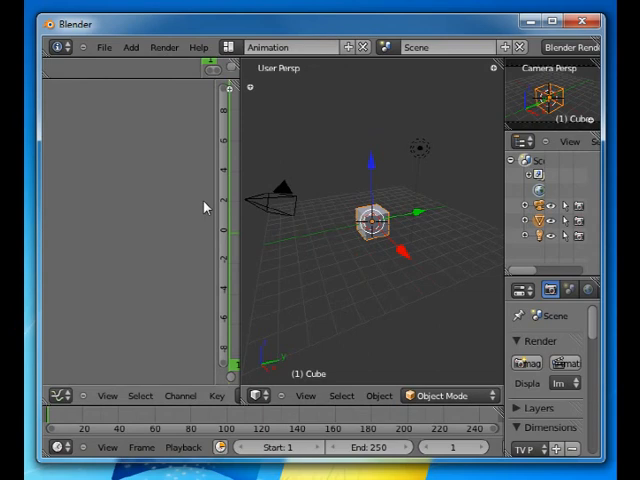
pyautogui.moveTo(370, 284)
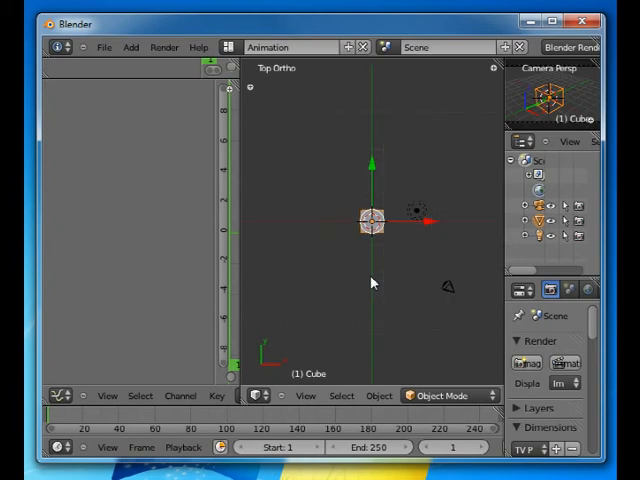
pyautogui.moveTo(418, 286)
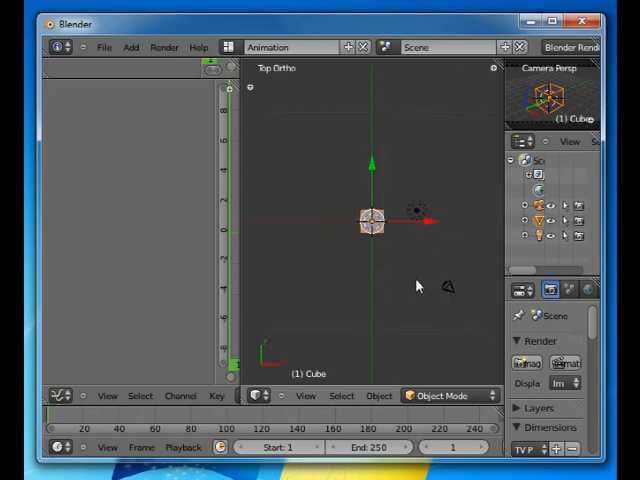
# - Select the lamp in top view so it can be moved closer to the cube
pyautogui.click(416, 210)
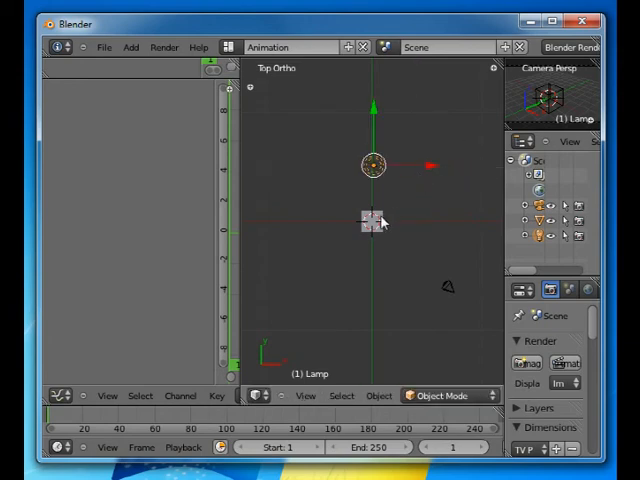
pyautogui.moveTo(302, 130)
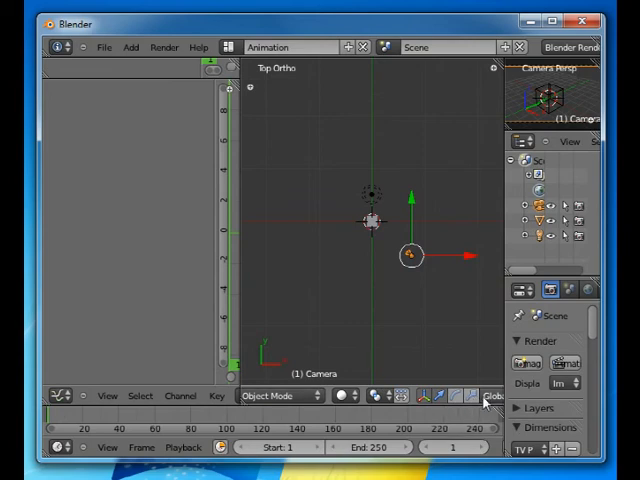
# - Set the 3D view transform orientation to Global
pyautogui.click(486, 396)
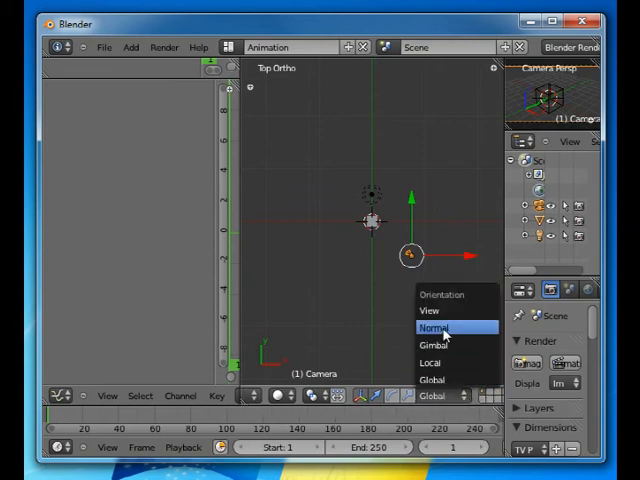
pyautogui.click(432, 328)
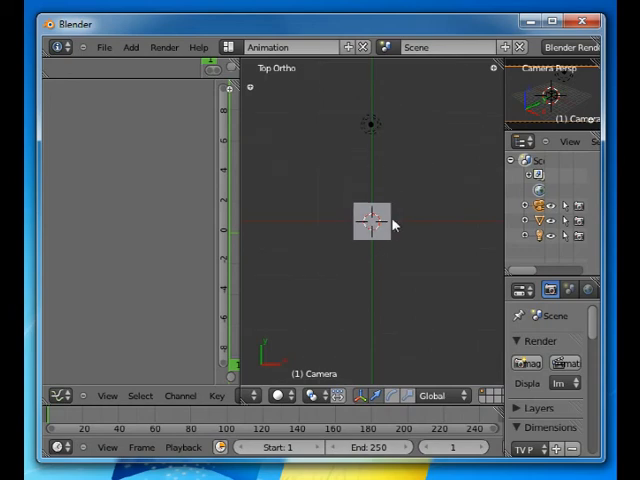
pyautogui.moveTo(416, 304)
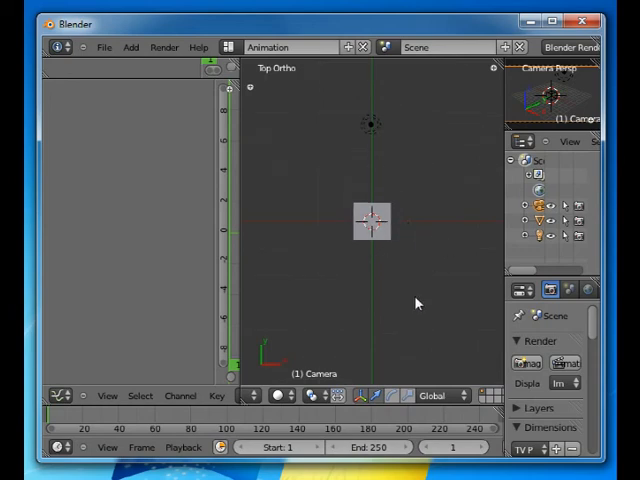
pyautogui.moveTo(436, 296)
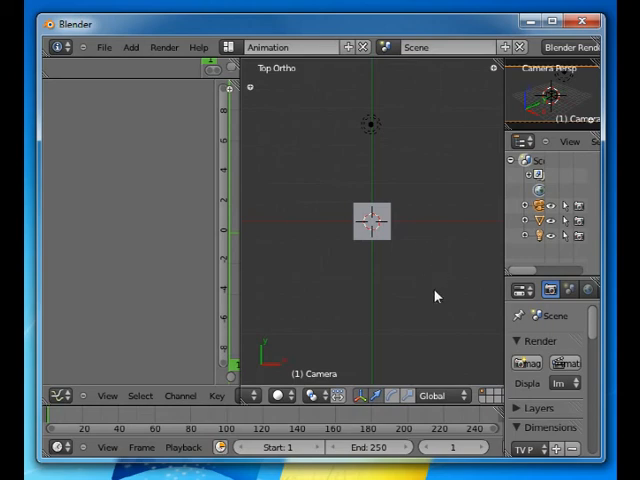
pyautogui.moveTo(420, 196)
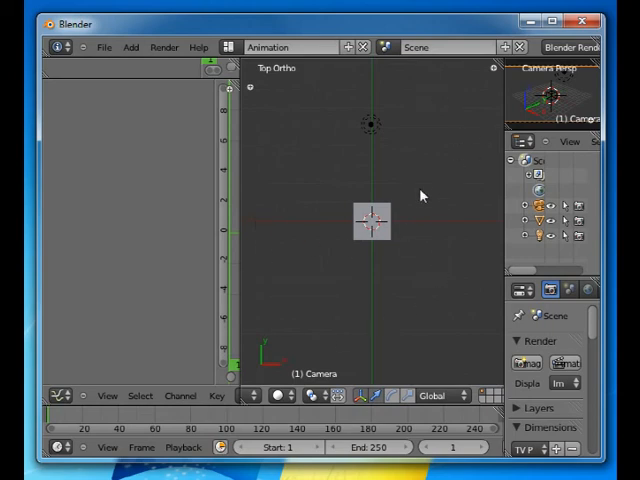
pyautogui.moveTo(420, 252)
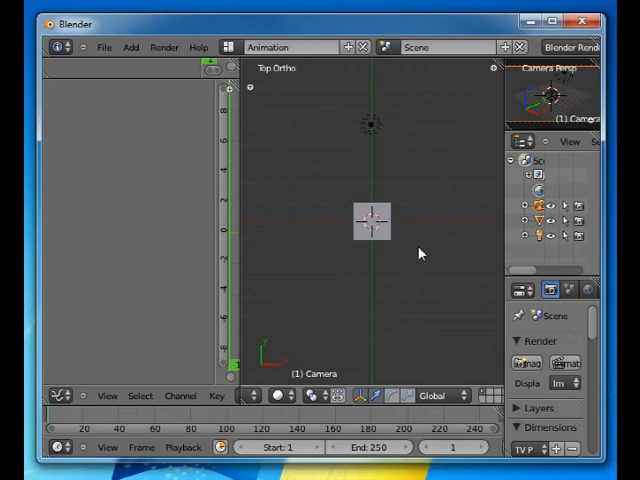
pyautogui.moveTo(422, 246)
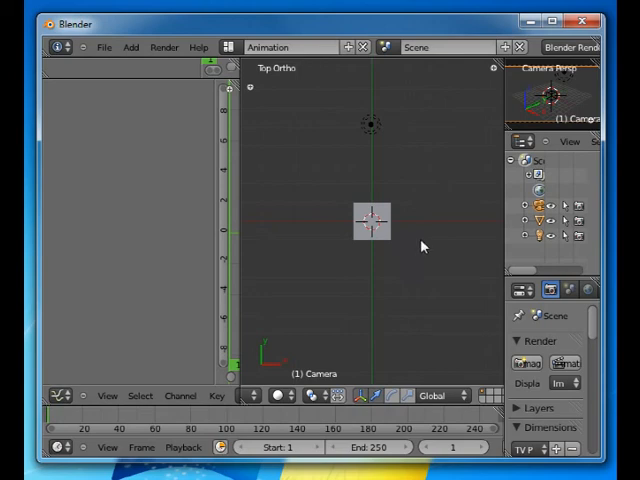
pyautogui.moveTo(450, 272)
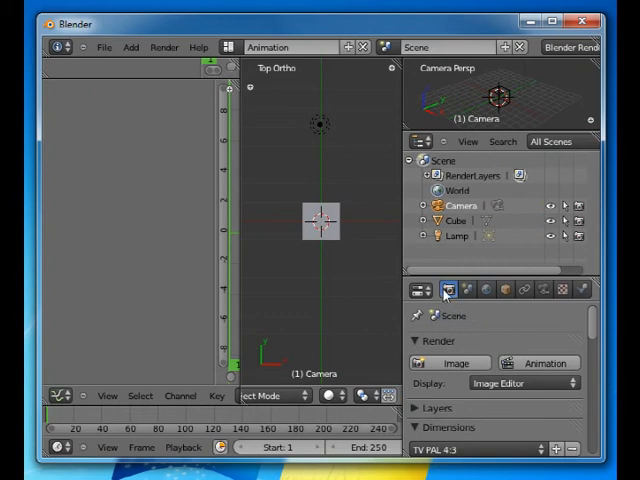
pyautogui.moveTo(524, 336)
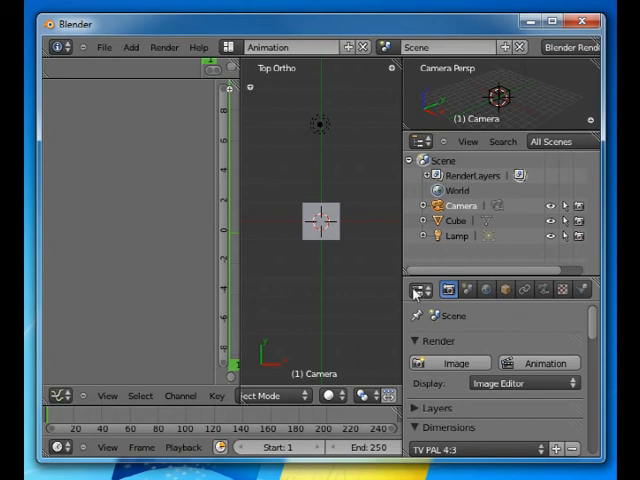
pyautogui.moveTo(500, 328)
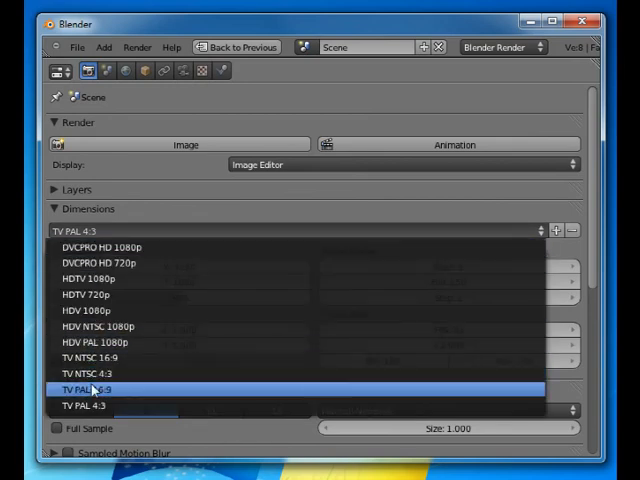
# - Apply the TV PAL 4:3 render dimensions preset (720×576)
pyautogui.click(88, 388)
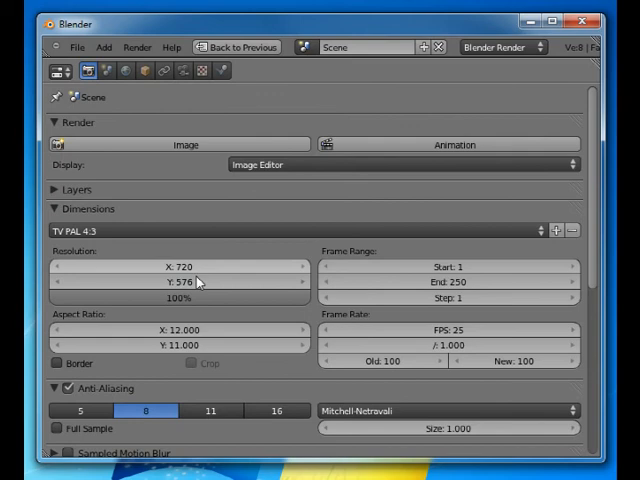
pyautogui.moveTo(196, 292)
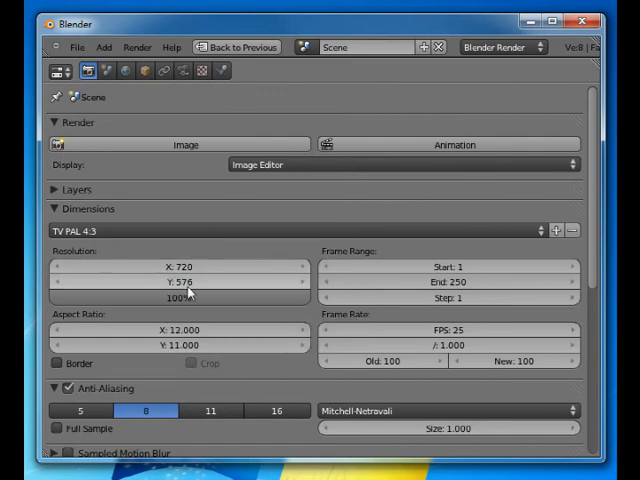
pyautogui.moveTo(384, 312)
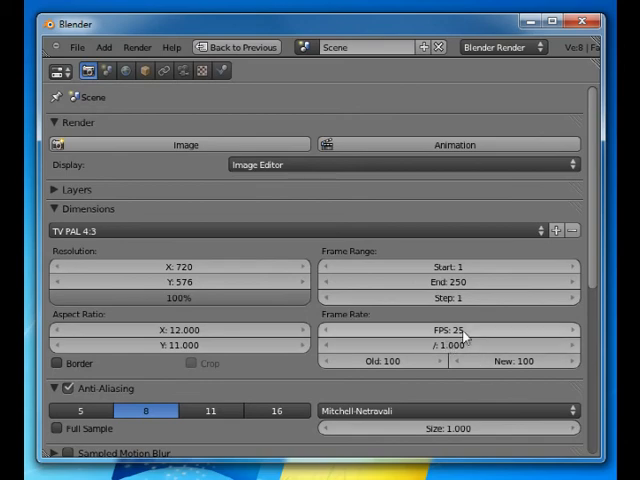
pyautogui.moveTo(470, 344)
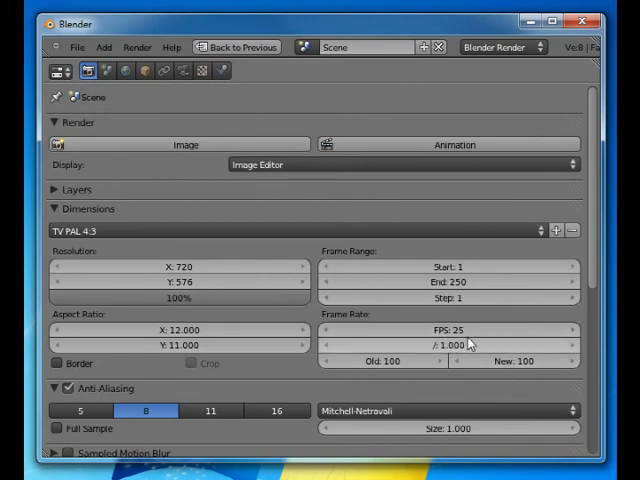
# - Enter an Anim .avi output path and set the render file format to AVI Codec
pyautogui.scroll(-3)
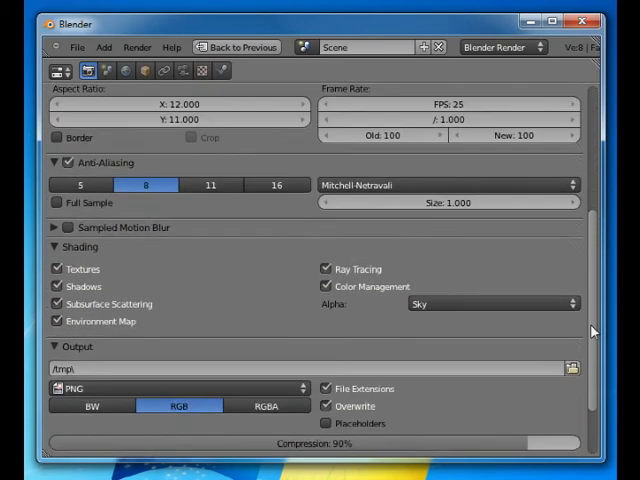
pyautogui.scroll(-3)
pyautogui.write('//Test')
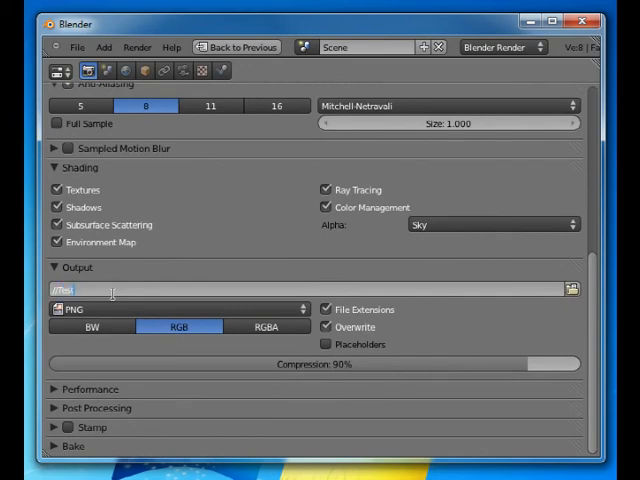
pyautogui.write('Anim')
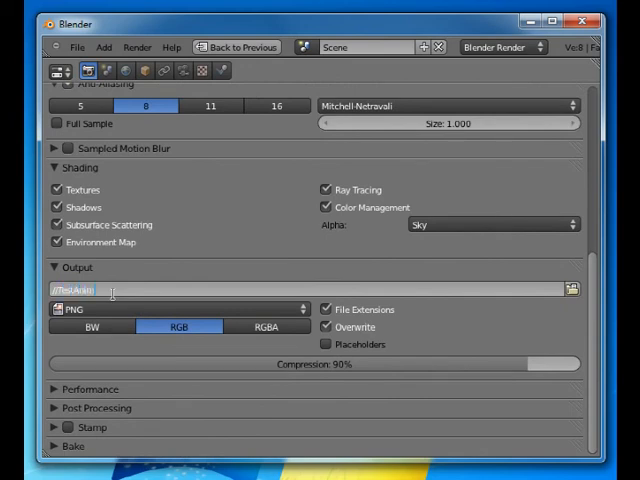
pyautogui.write('.avi')
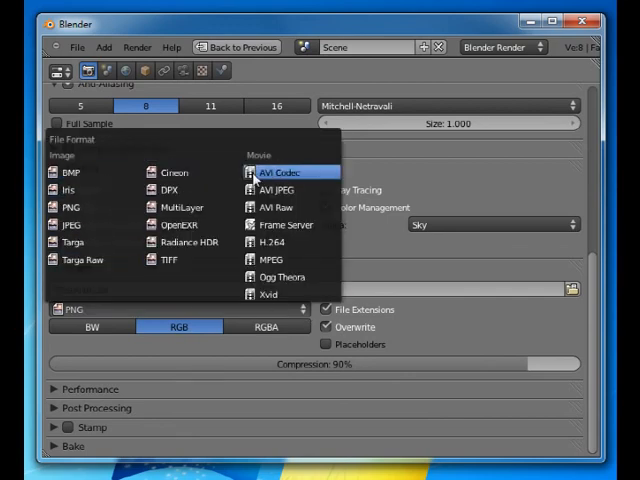
pyautogui.click(282, 172)
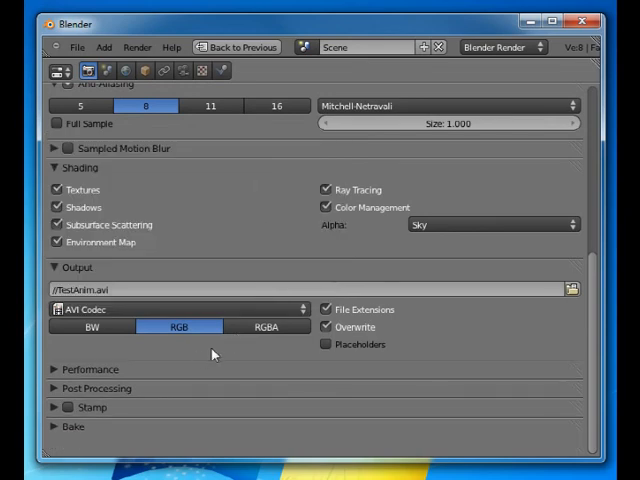
pyautogui.moveTo(544, 352)
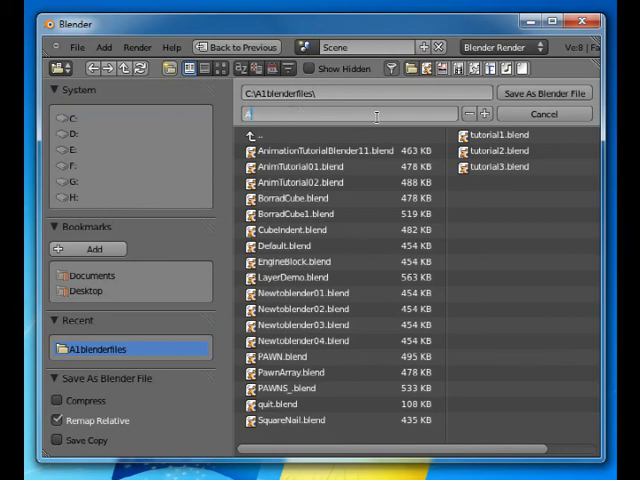
# - Name the saved file AnimT....blend in the Save As dialog
pyautogui.write('AnimTest01')
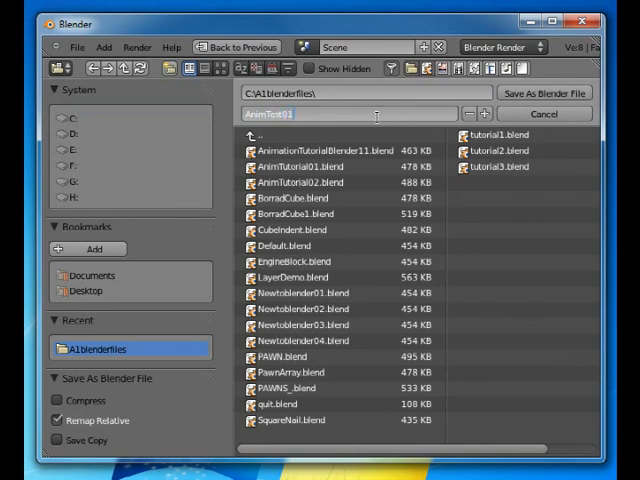
pyautogui.write('.blend')
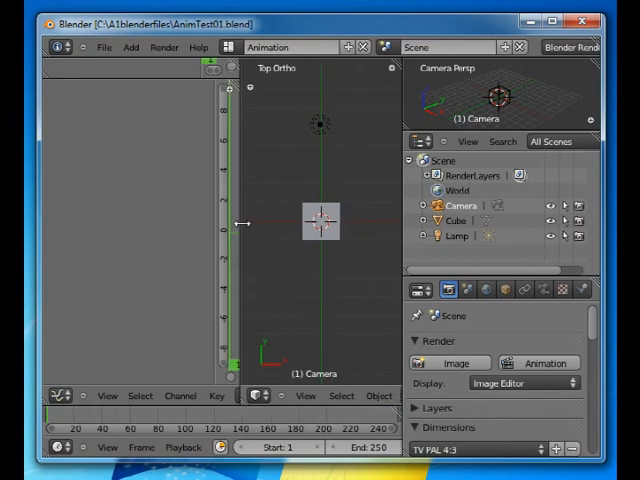
pyautogui.moveTo(372, 244)
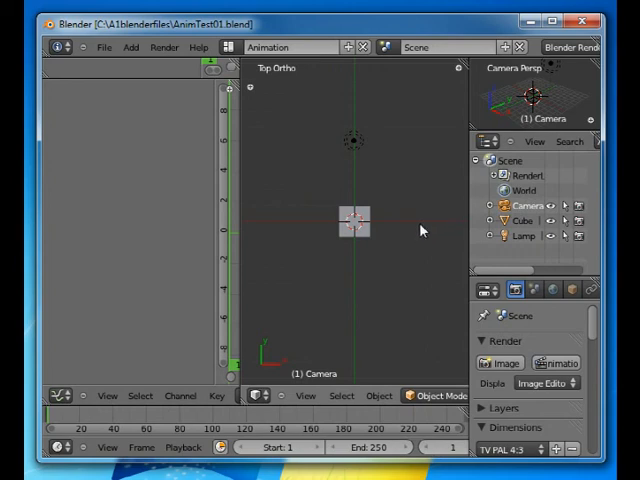
pyautogui.moveTo(428, 258)
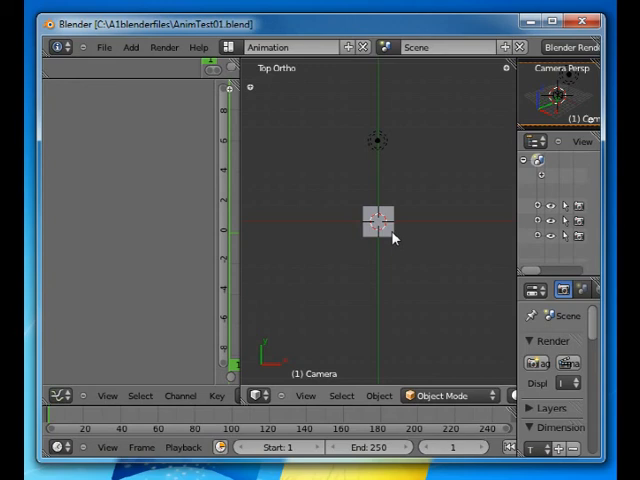
# - Select the cube in the Top Ortho viewport as the object to animate
pyautogui.click(378, 222)
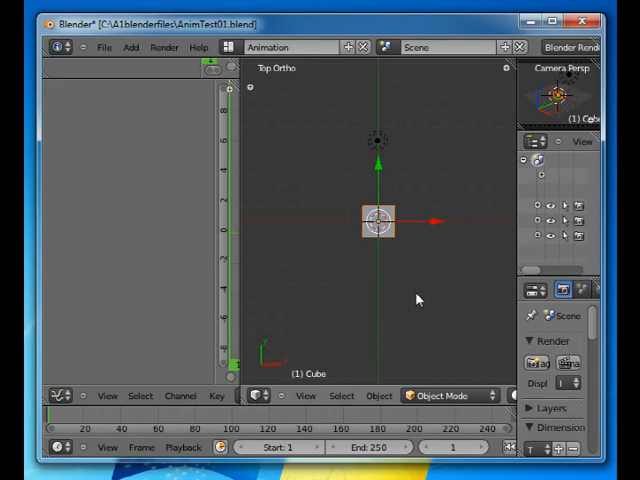
pyautogui.moveTo(298, 380)
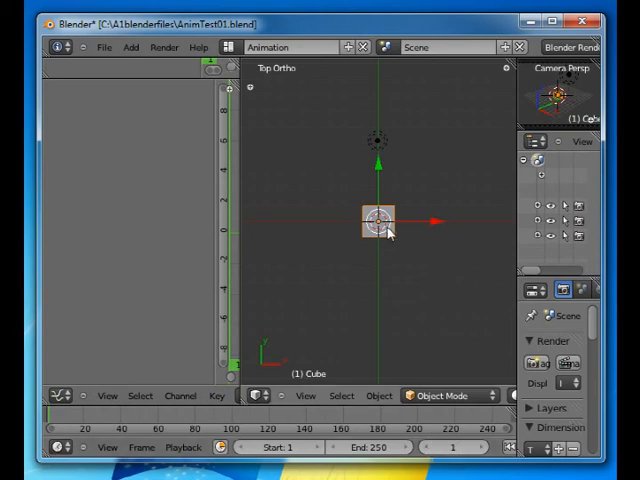
# - Insert a LocRotScale keyframe on the cube at frame 1 via the I menu
pyautogui.press('i')
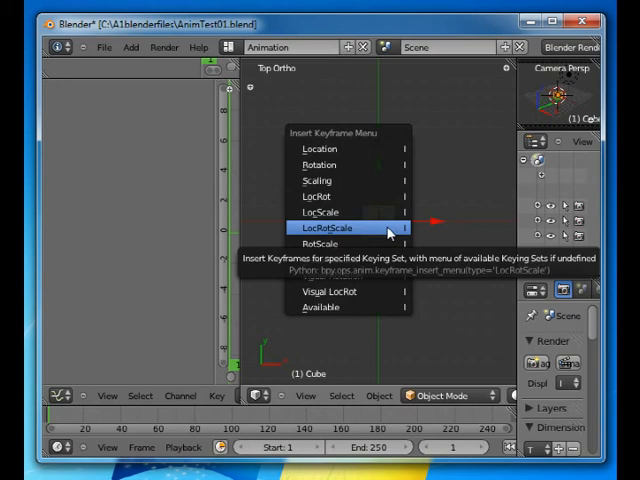
pyautogui.click(320, 228)
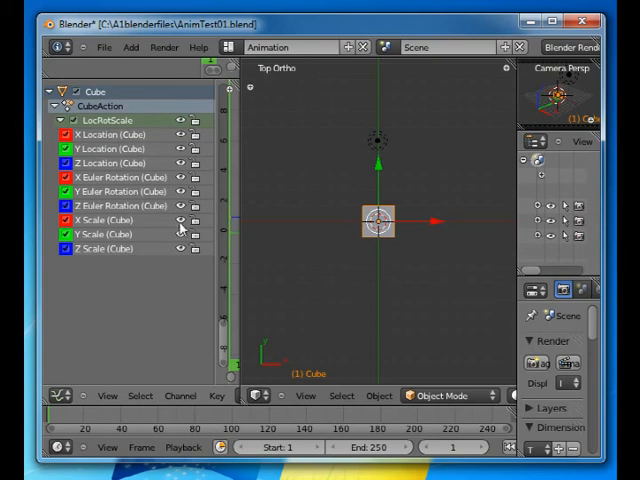
pyautogui.moveTo(180, 228)
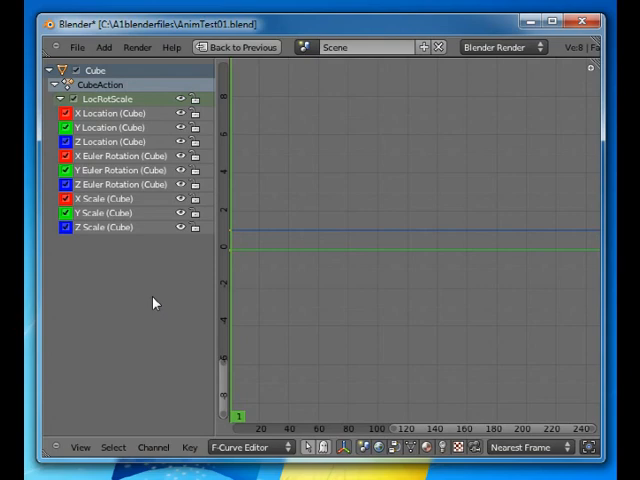
pyautogui.moveTo(312, 262)
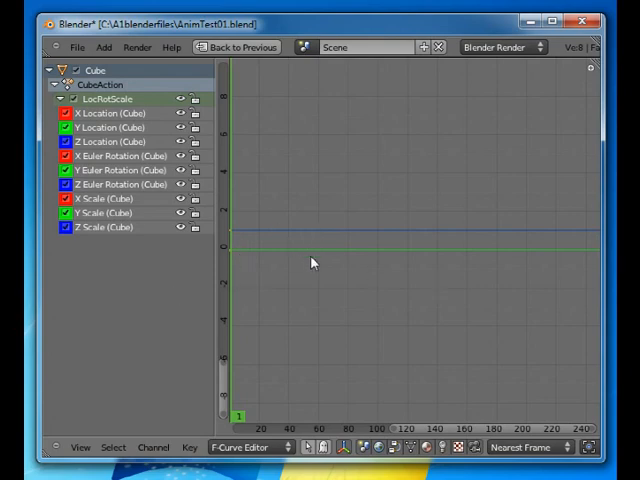
pyautogui.moveTo(260, 224)
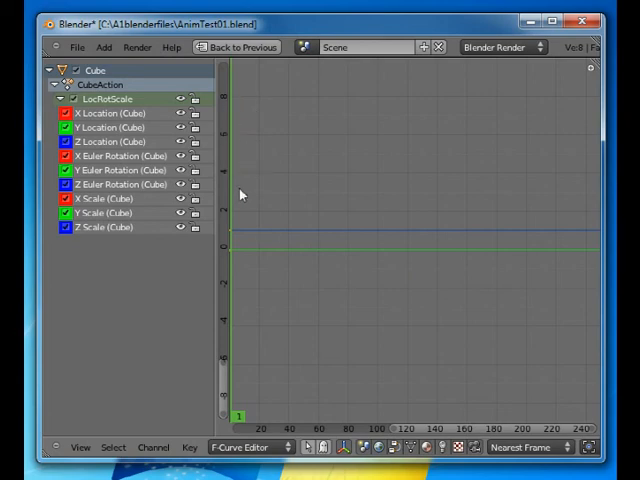
pyautogui.moveTo(180, 258)
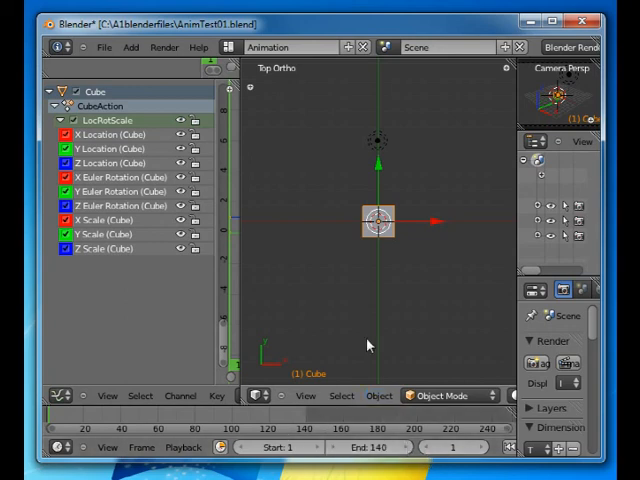
pyautogui.moveTo(456, 266)
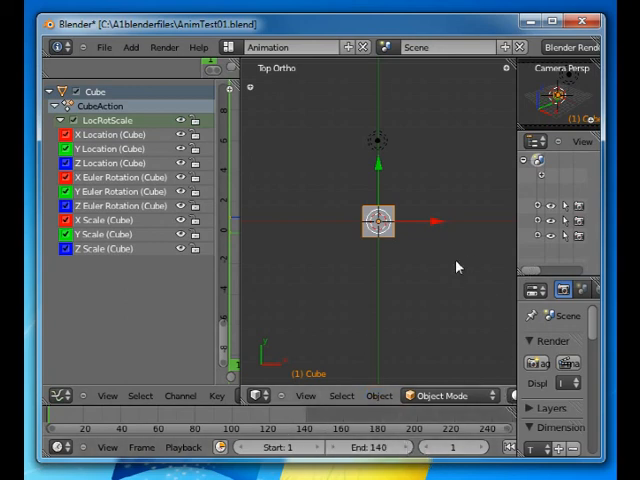
pyautogui.moveTo(406, 236)
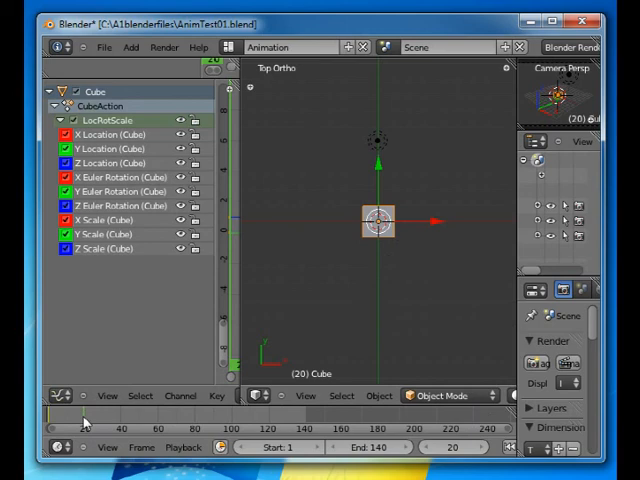
pyautogui.moveTo(408, 288)
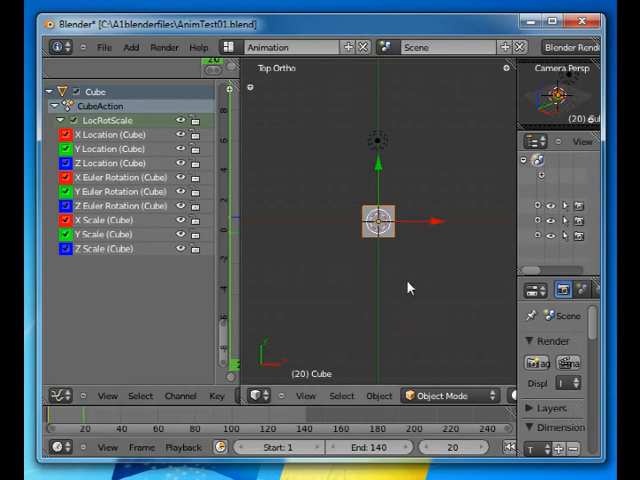
pyautogui.moveTo(460, 234)
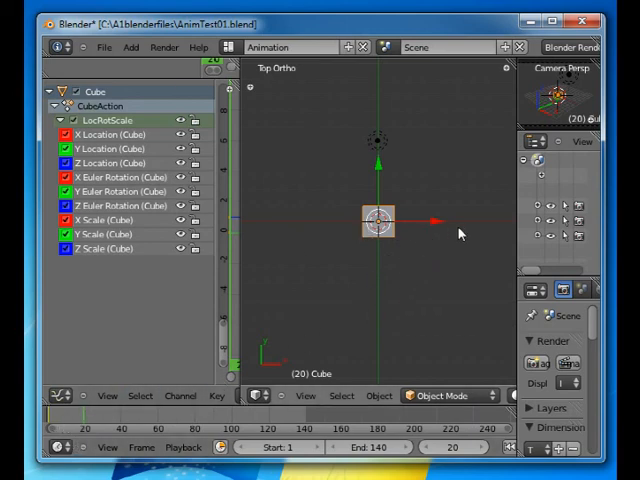
pyautogui.moveTo(424, 230)
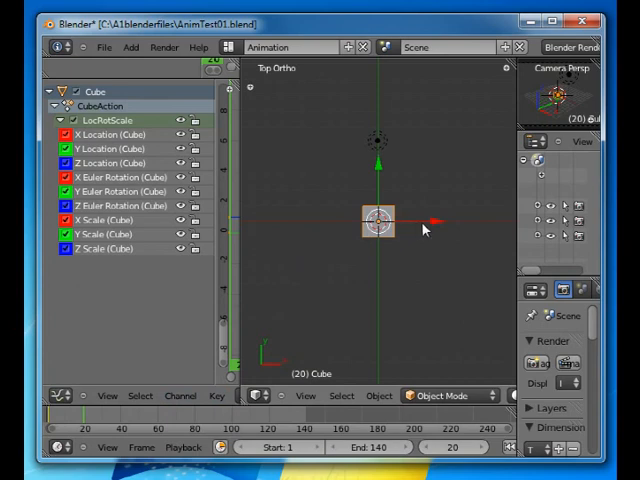
pyautogui.moveTo(432, 224)
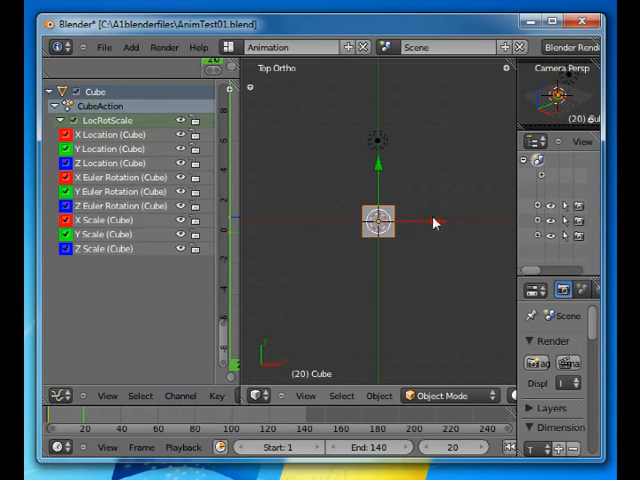
# - Drag the cube right of the lamp and up to its next orbit positions
pyautogui.moveTo(376, 224); pyautogui.dragTo(430, 224)
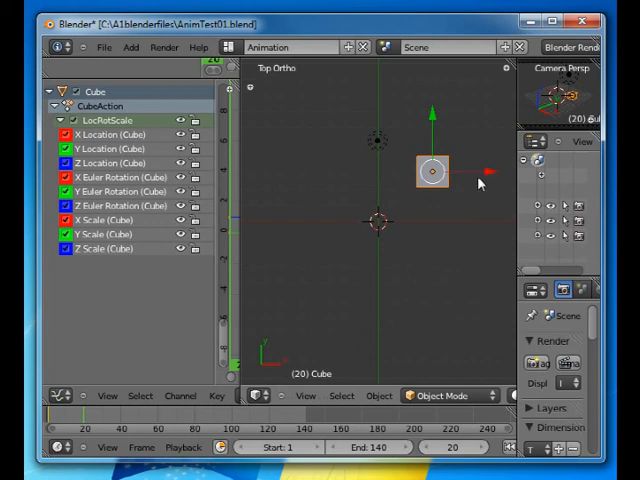
pyautogui.moveTo(432, 170); pyautogui.dragTo(470, 136)
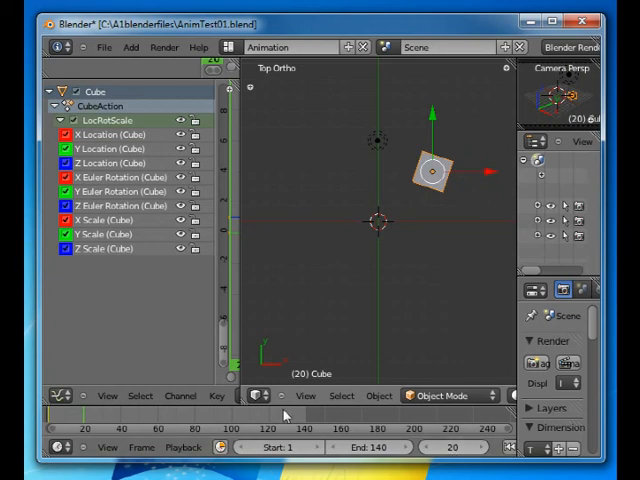
pyautogui.moveTo(452, 180)
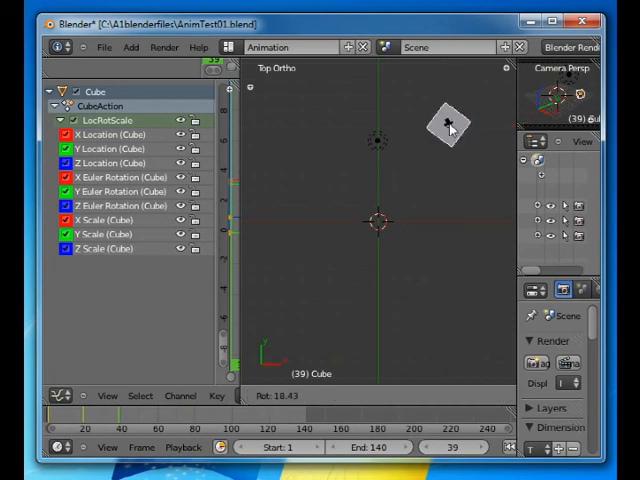
pyautogui.moveTo(450, 126); pyautogui.dragTo(464, 118)
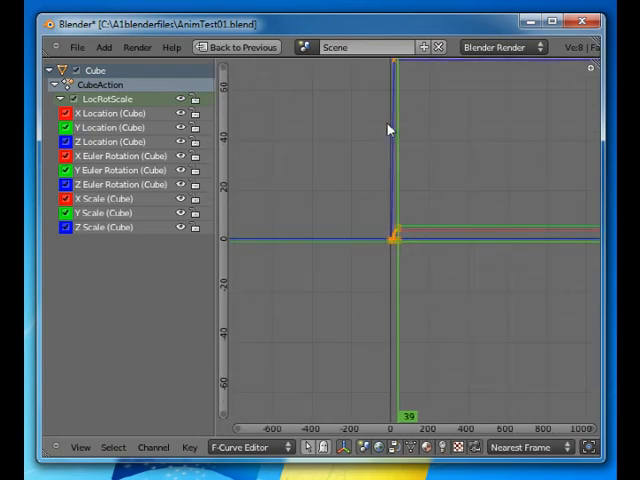
pyautogui.moveTo(406, 84)
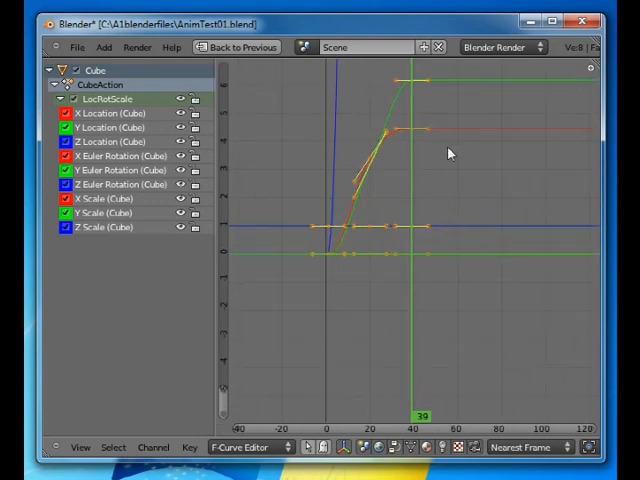
pyautogui.moveTo(464, 168)
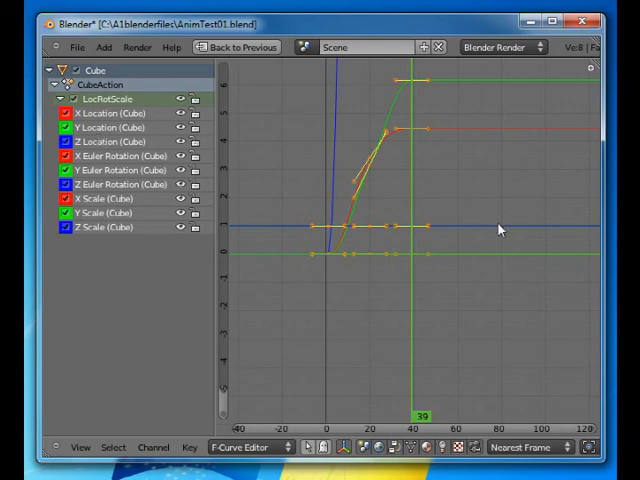
pyautogui.moveTo(480, 236)
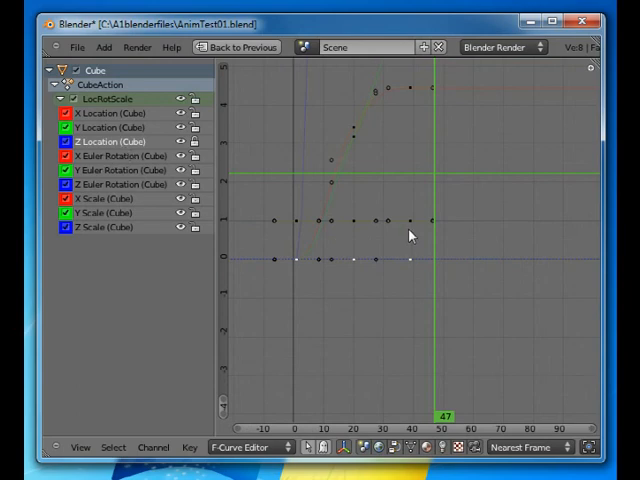
pyautogui.moveTo(444, 264)
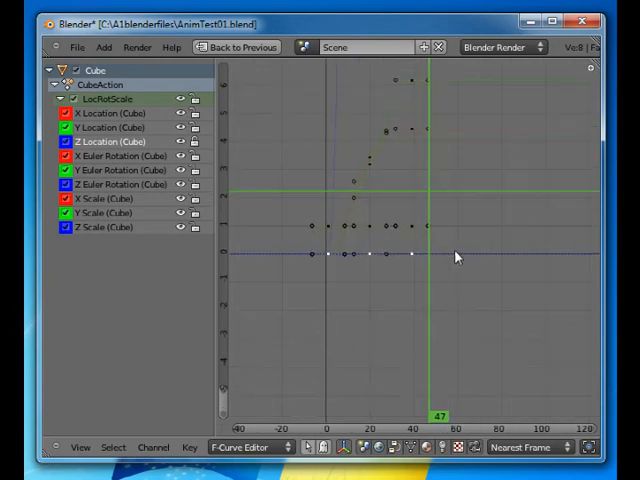
pyautogui.moveTo(490, 262)
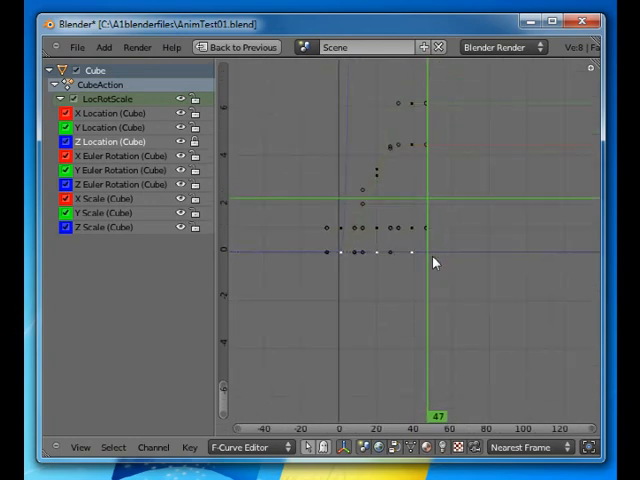
# - Return to the scene, play the cube animation through, then stop back at frame 1
pyautogui.click(284, 48)
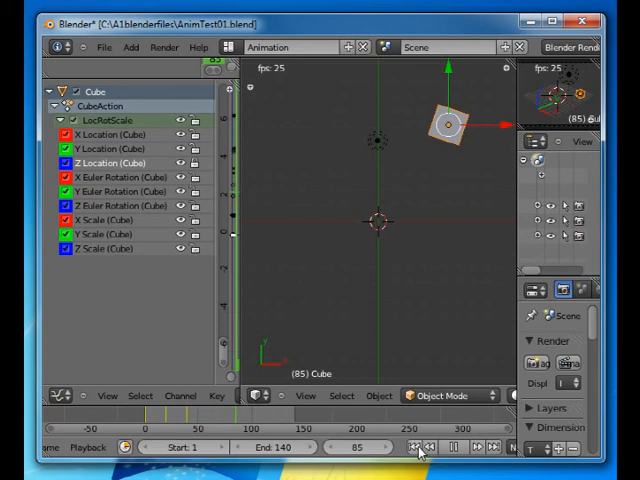
pyautogui.click(426, 448)
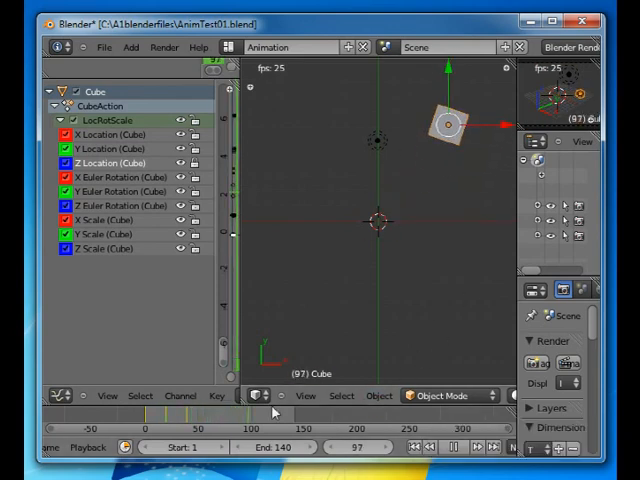
pyautogui.click(344, 432)
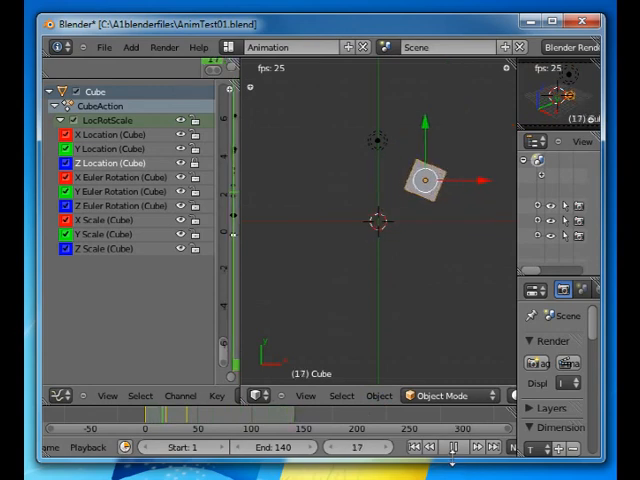
pyautogui.click(456, 448)
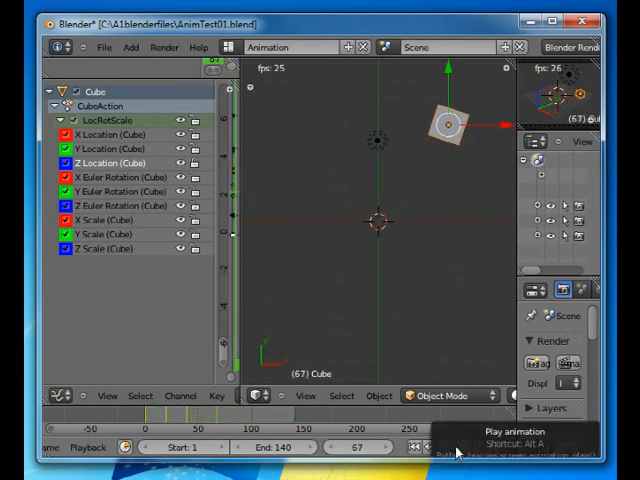
pyautogui.click(456, 448)
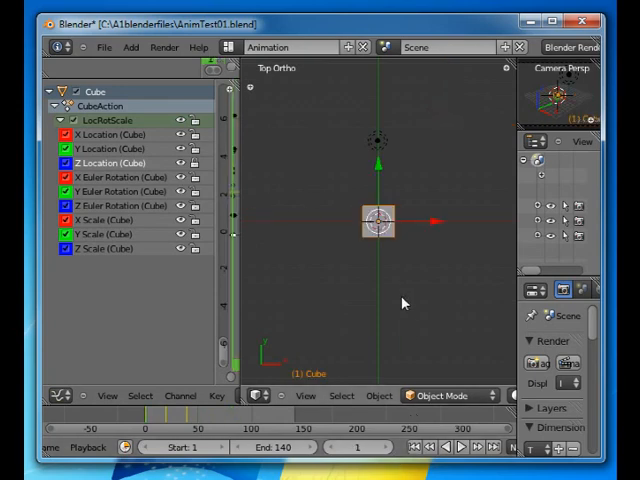
pyautogui.moveTo(378, 470)
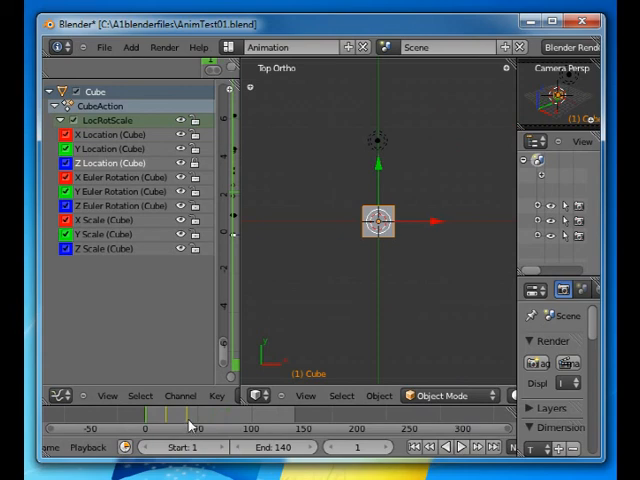
pyautogui.moveTo(188, 424)
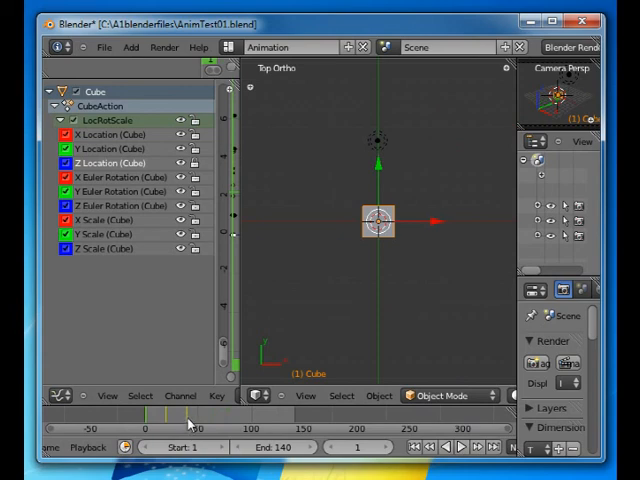
pyautogui.moveTo(188, 424)
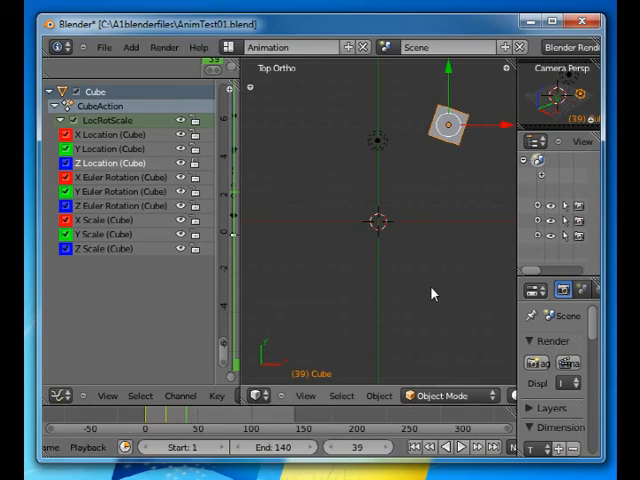
pyautogui.moveTo(428, 292)
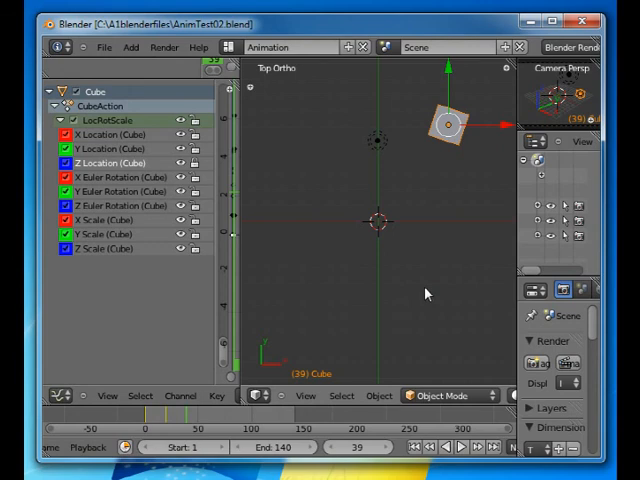
pyautogui.moveTo(416, 332)
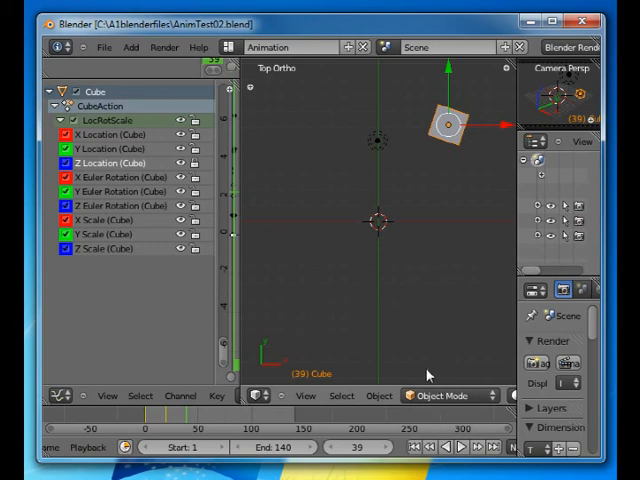
pyautogui.moveTo(420, 372)
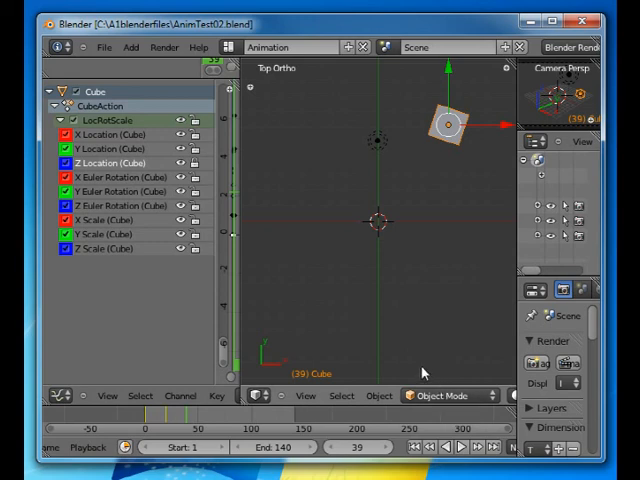
pyautogui.moveTo(404, 160)
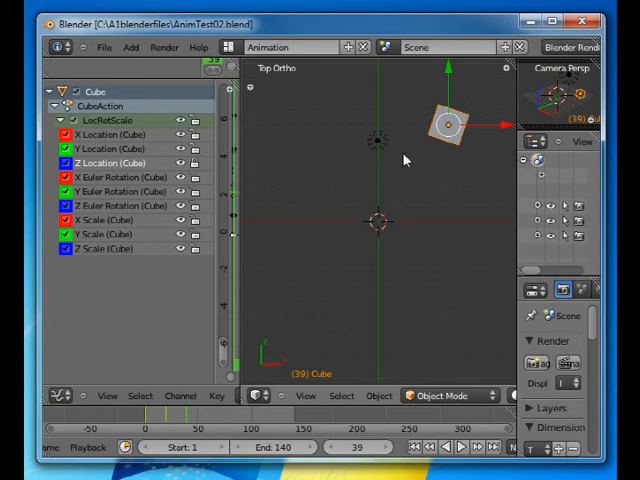
pyautogui.moveTo(448, 252)
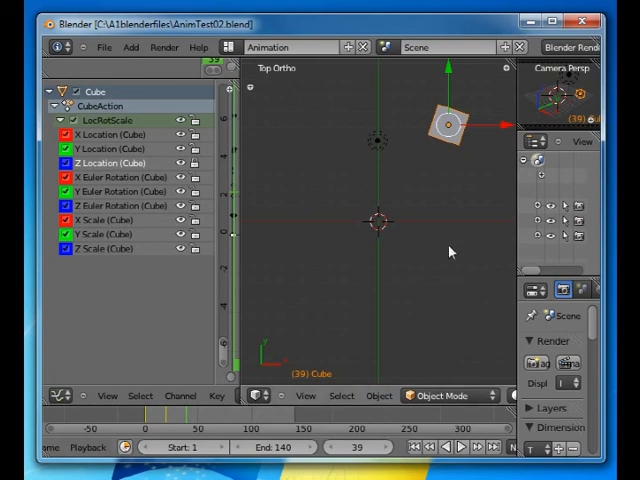
pyautogui.moveTo(340, 250)
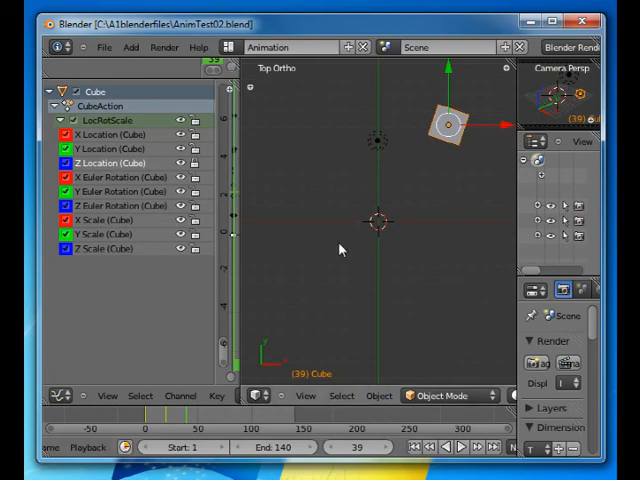